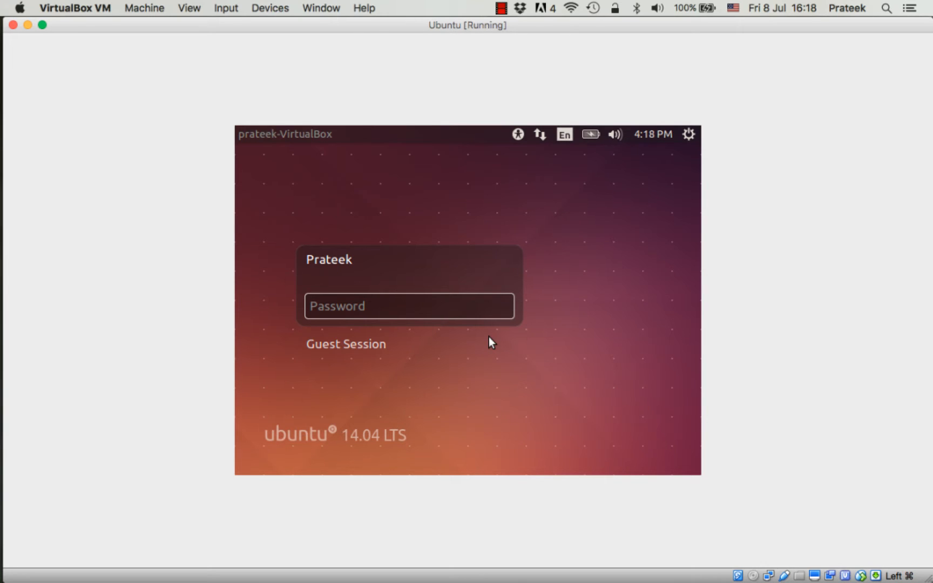
Log into the Ubuntu 14.04 guest with the account password.
{"action": "type", "text": "•"}
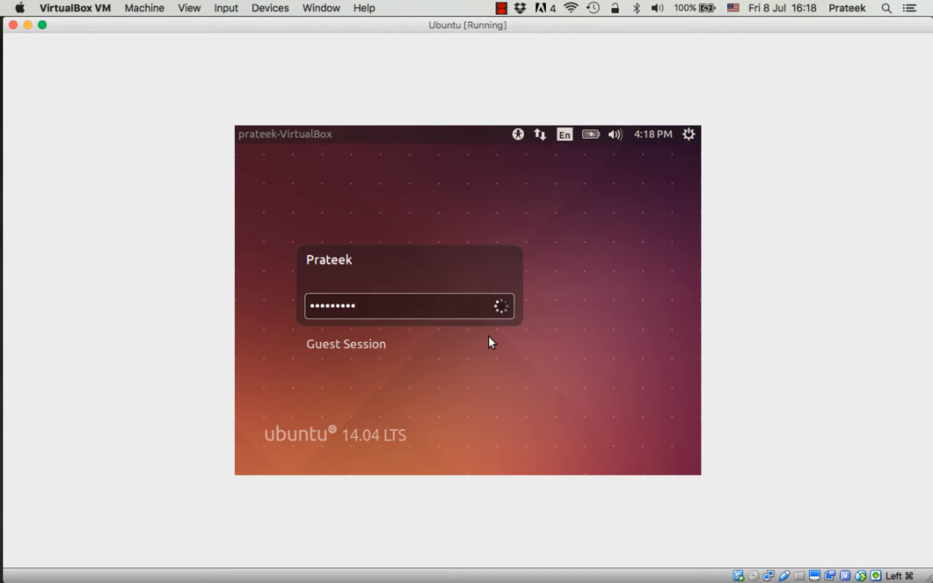
{"action": "key", "text": "Return"}
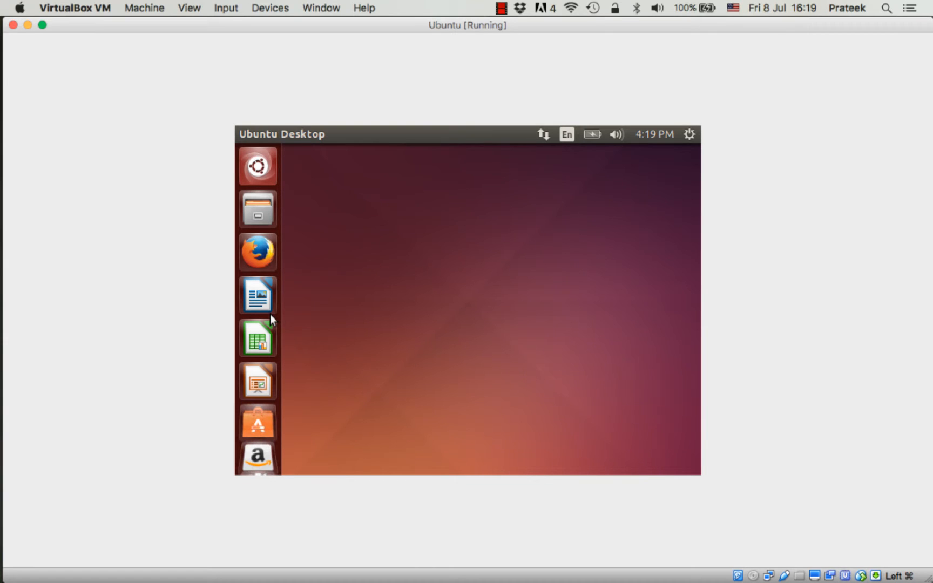
{"action": "mouse_move", "coordinate": [259, 176]}
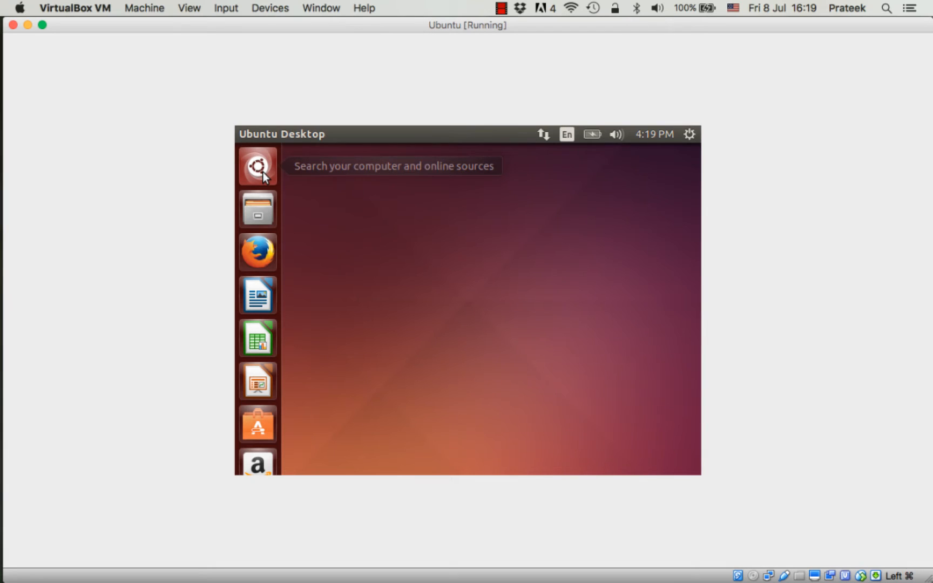
Search the Unity Dash for 'terminal' and launch a Terminal window.
{"action": "left_click", "coordinate": [257, 167]}
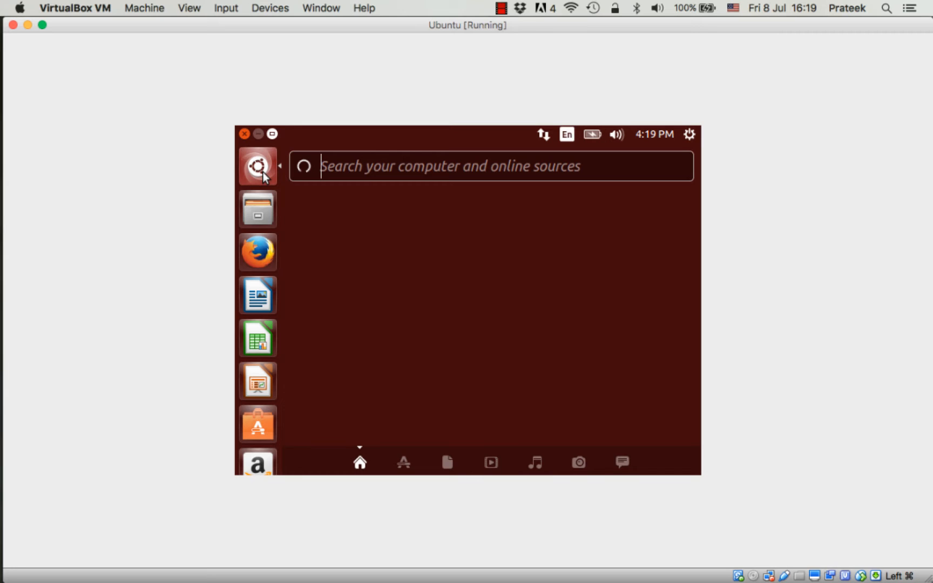
{"action": "type", "text": "ter"}
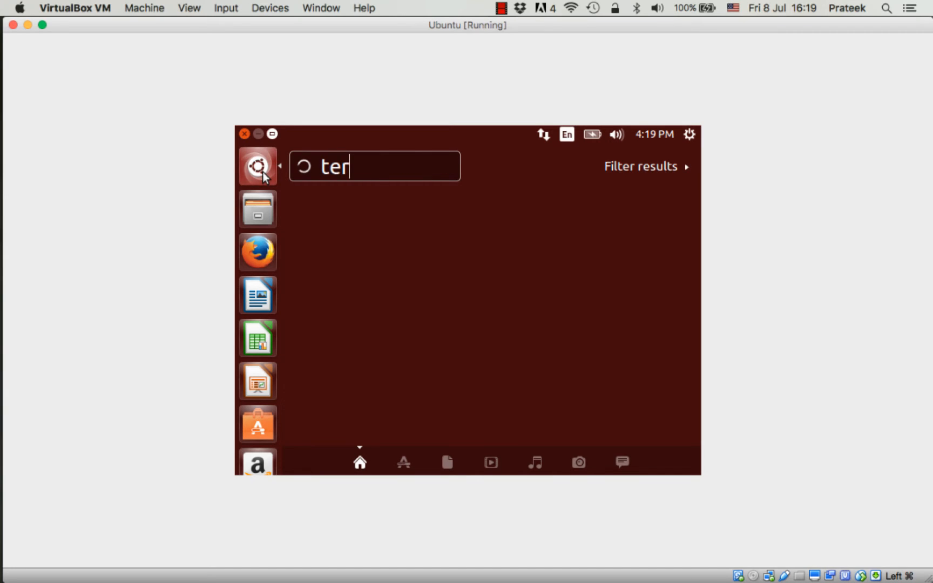
{"action": "type", "text": "mi"}
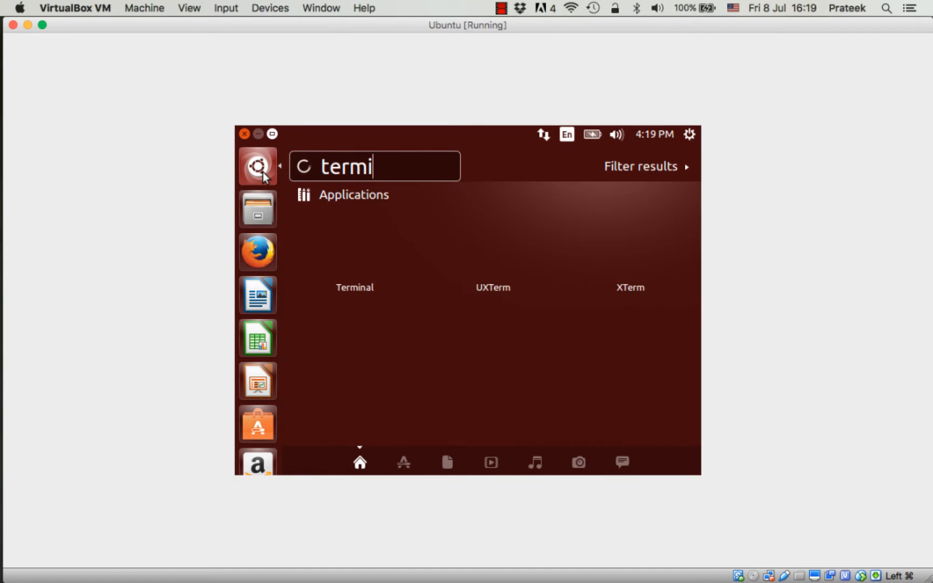
{"action": "type", "text": "al"}
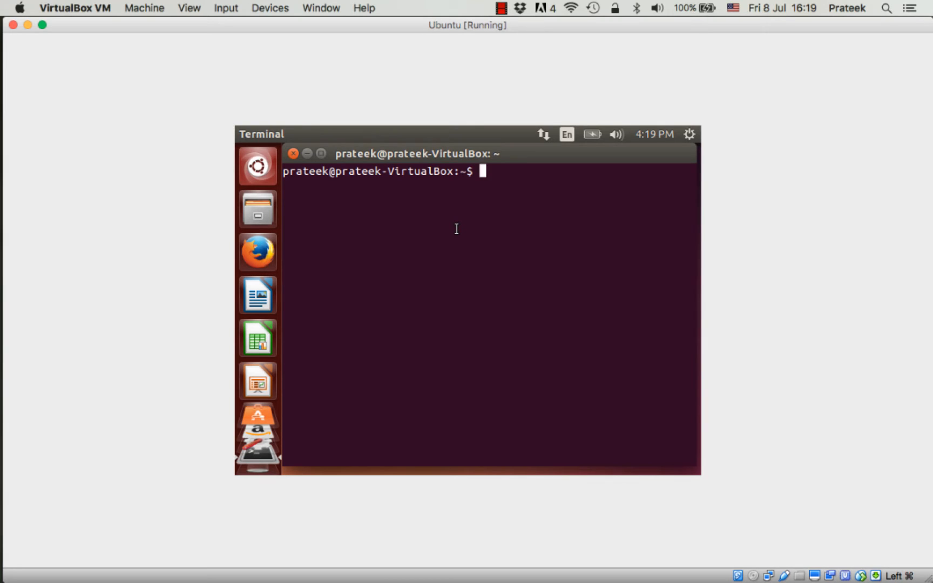
Ping google.com to confirm connectivity, then stop the ping with Ctrl+C.
{"action": "type", "text": "ping google.com"}
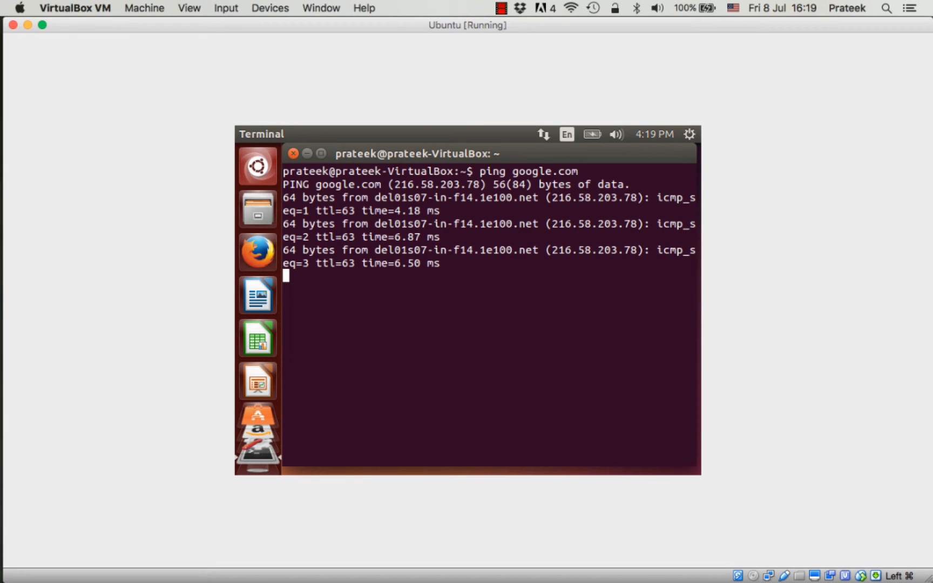
{"action": "key", "text": "ctrl+c"}
{"action": "type", "text": "s"}
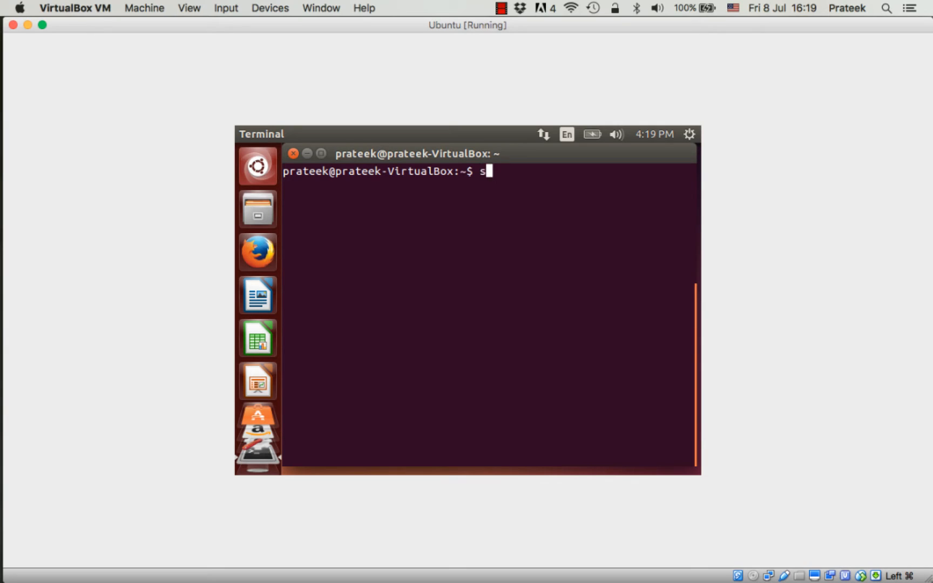
Run 'sudo apt-get update' with the sudo password to refresh package lists.
{"action": "type", "text": "udo apt-"}
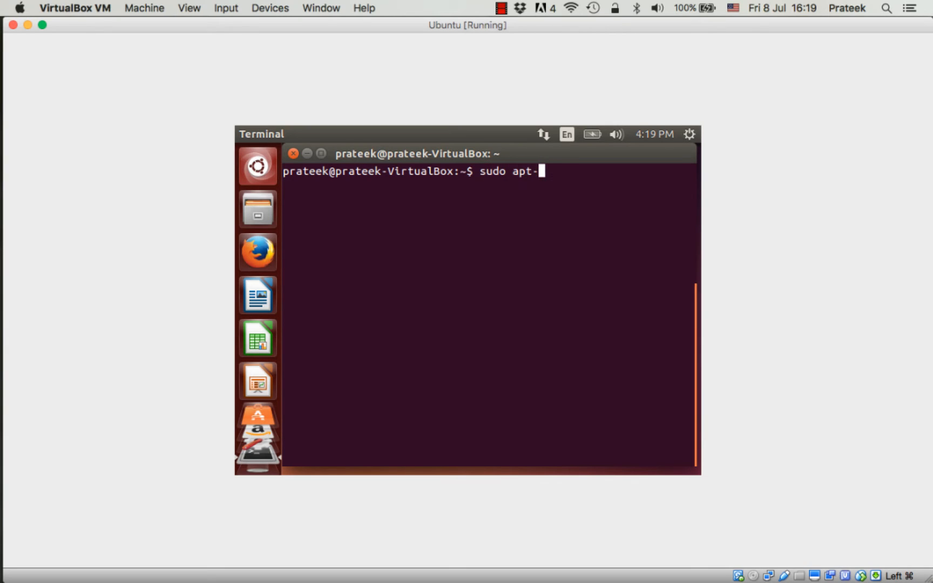
{"action": "type", "text": "get"}
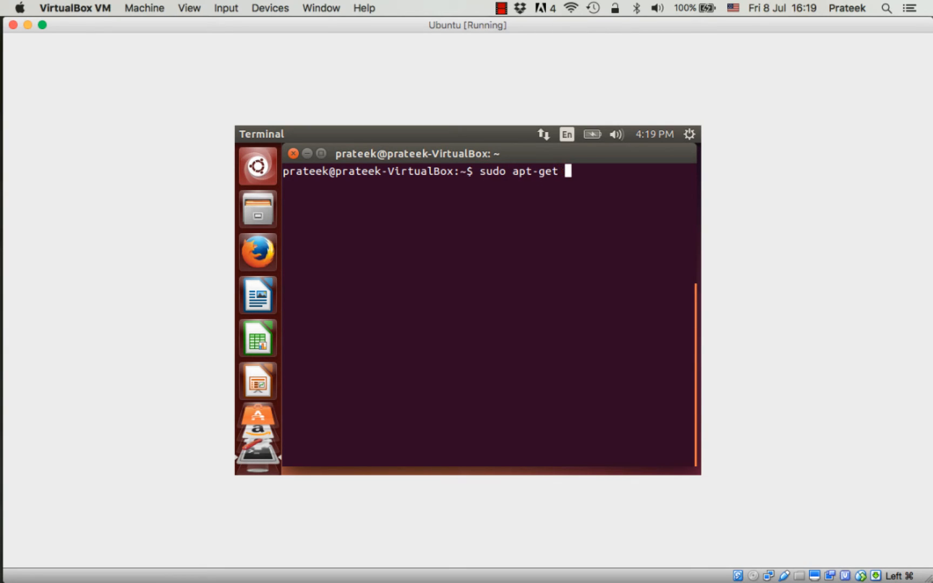
{"action": "type", "text": "update"}
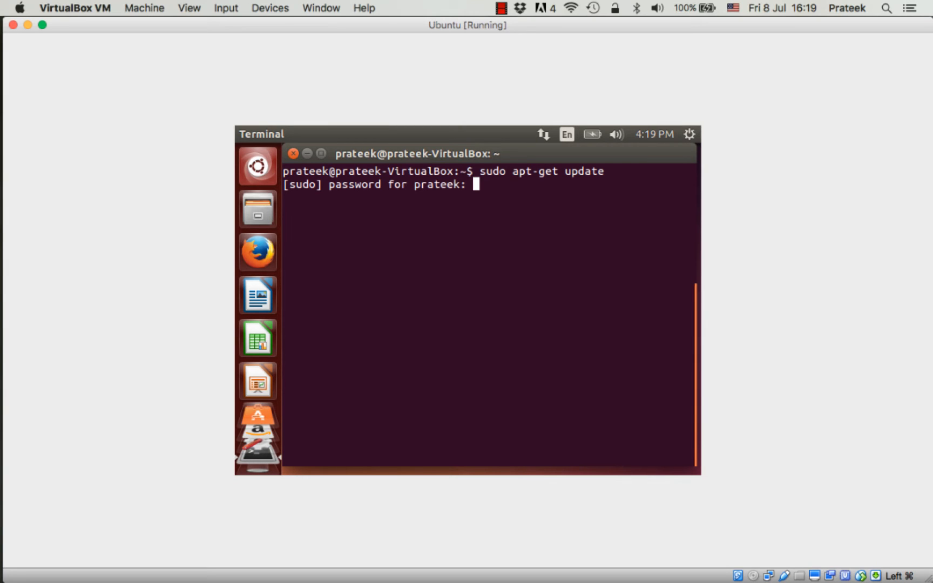
{"action": "key", "text": "Return"}
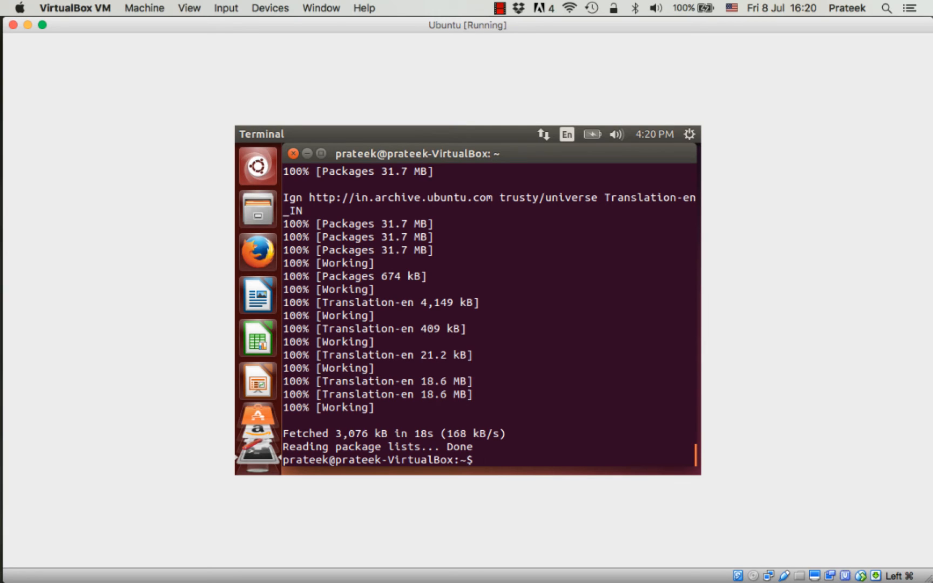
Start the Python 2.7.6 interpreter to confirm it is installed, then exit().
{"action": "type", "text": "python"}
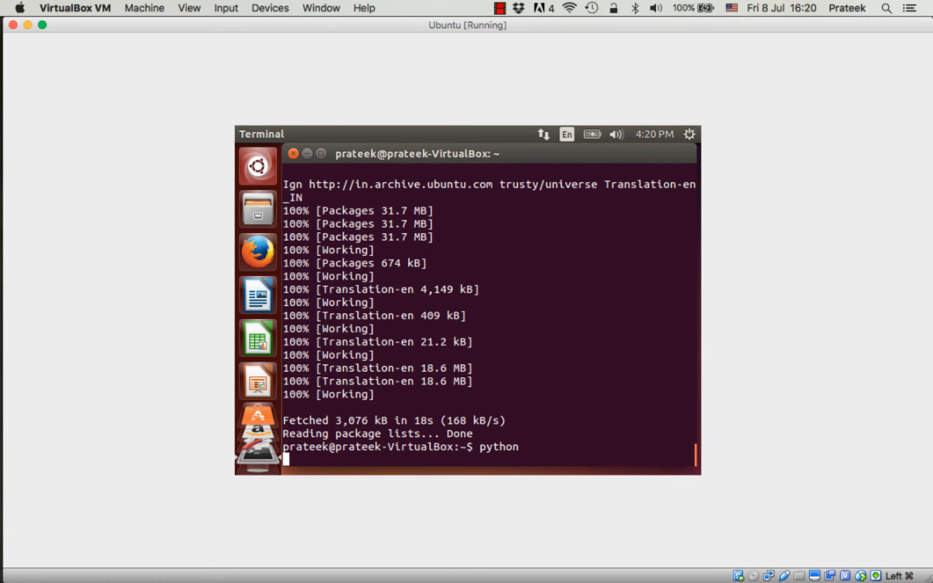
{"action": "key", "text": "Return"}
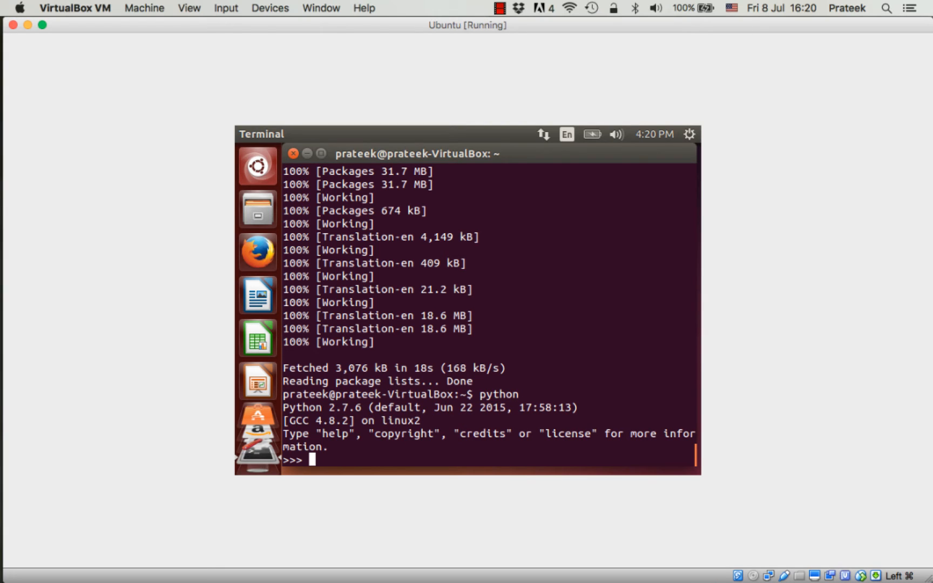
{"action": "type", "text": "e"}
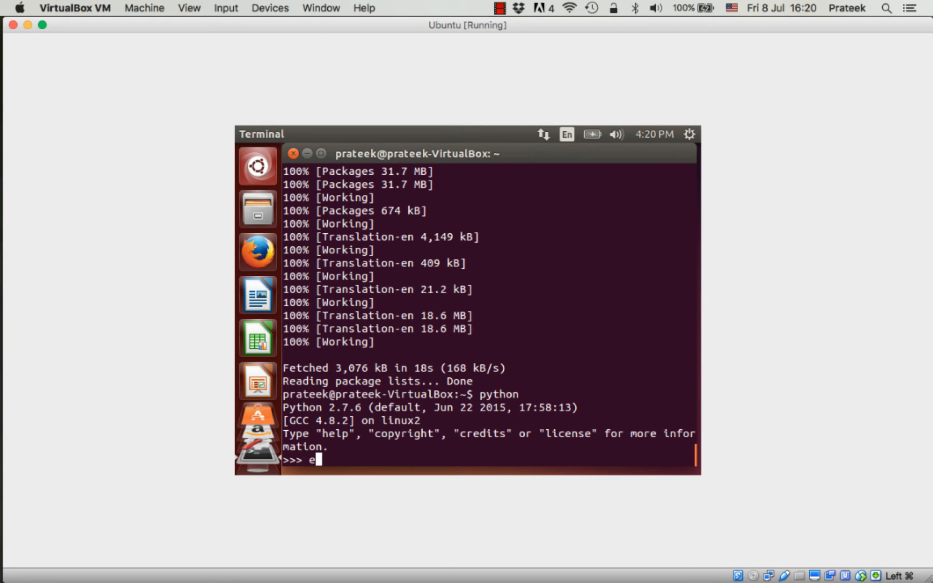
{"action": "type", "text": "xit()"}
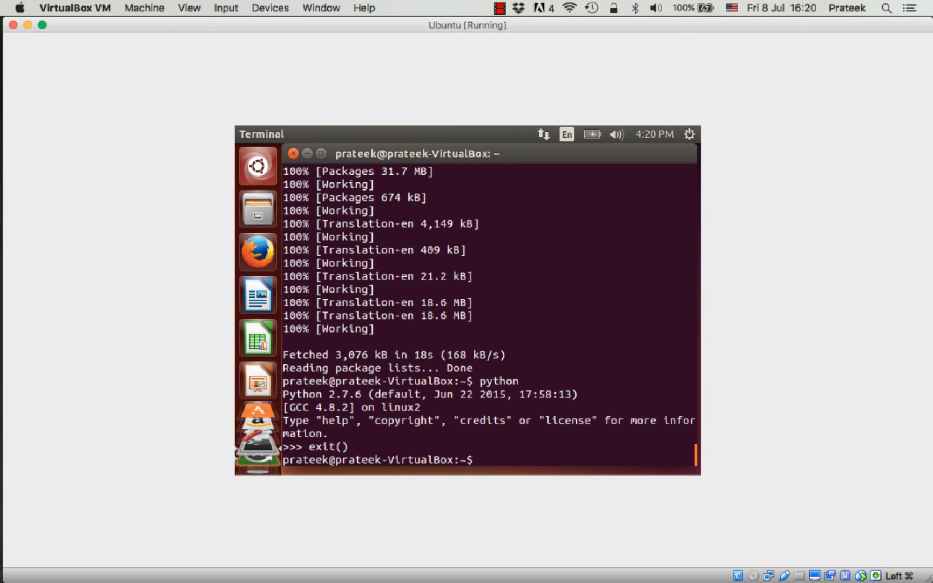
Install python-pip via 'sudo apt-get install python-pip', answering 'y' to continue.
{"action": "type", "text": "sudo apt-"}
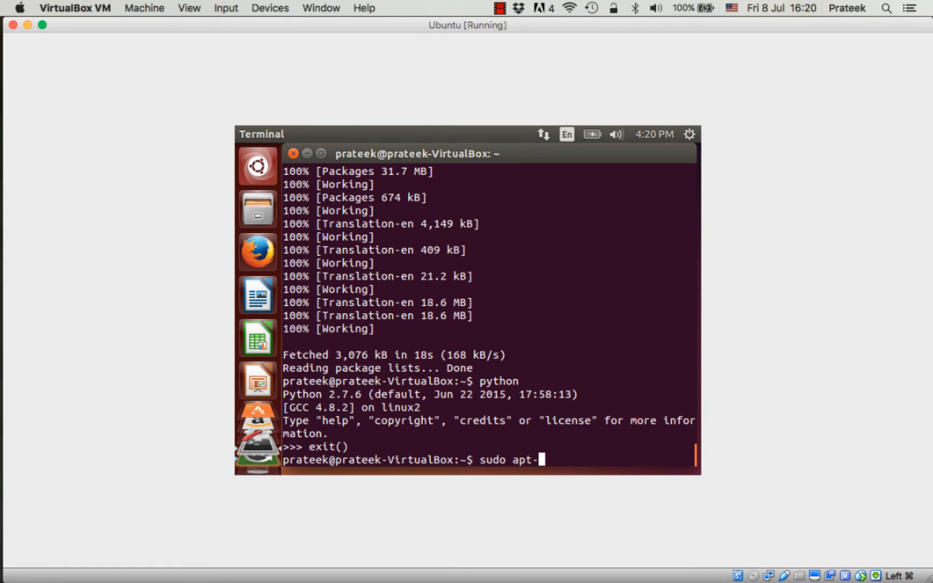
{"action": "type", "text": "get install"}
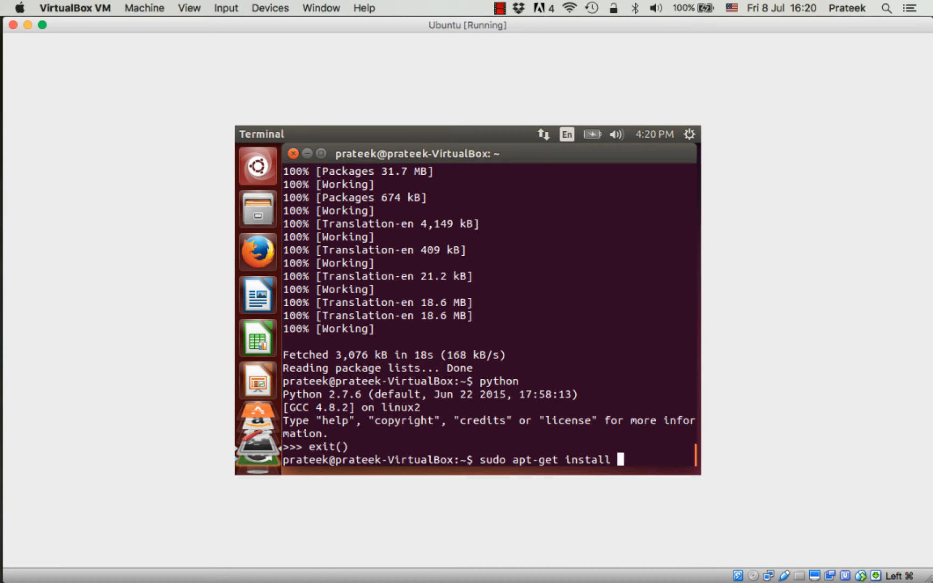
{"action": "type", "text": "python-pi"}
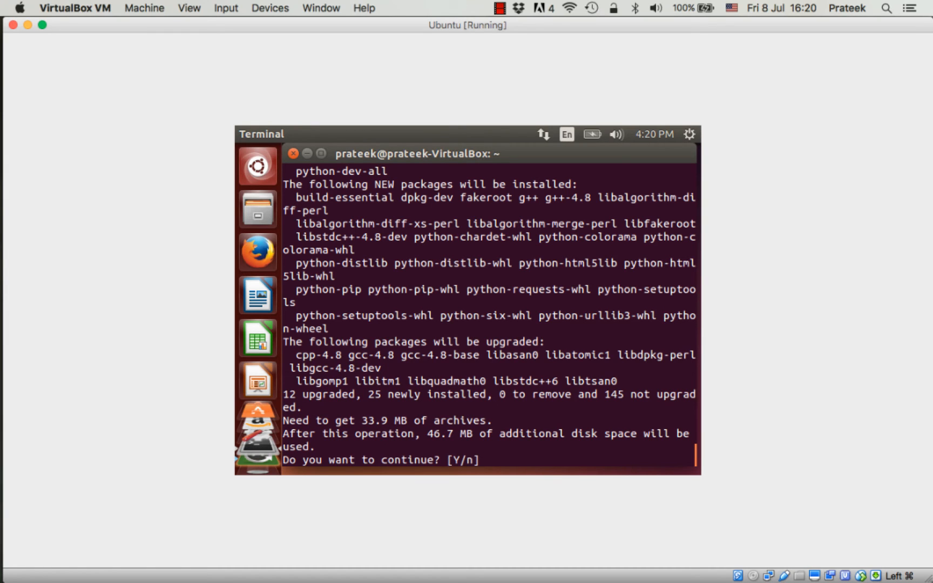
{"action": "type", "text": "y"}
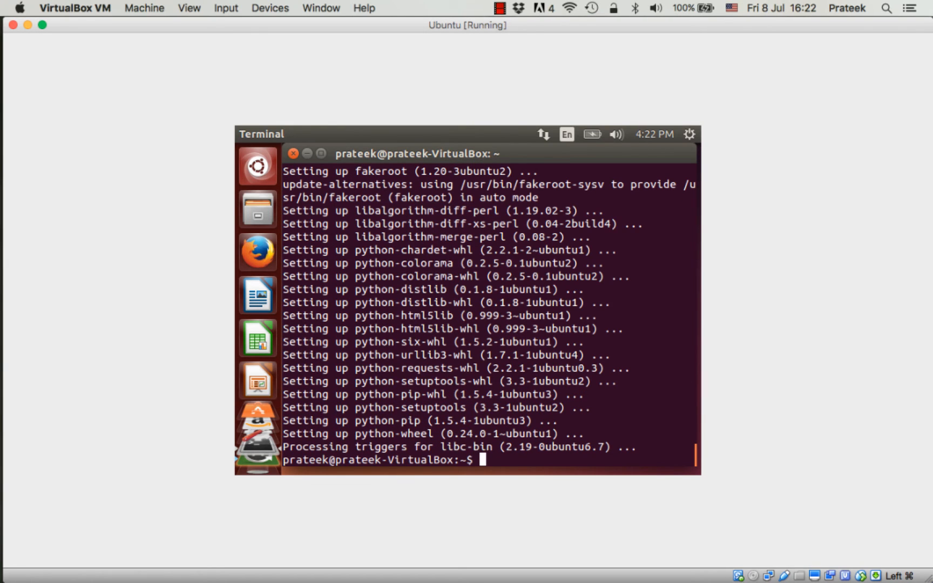
Run 'sudo pip install requests' (already satisfied), then start python again.
{"action": "type", "text": "sudo"}
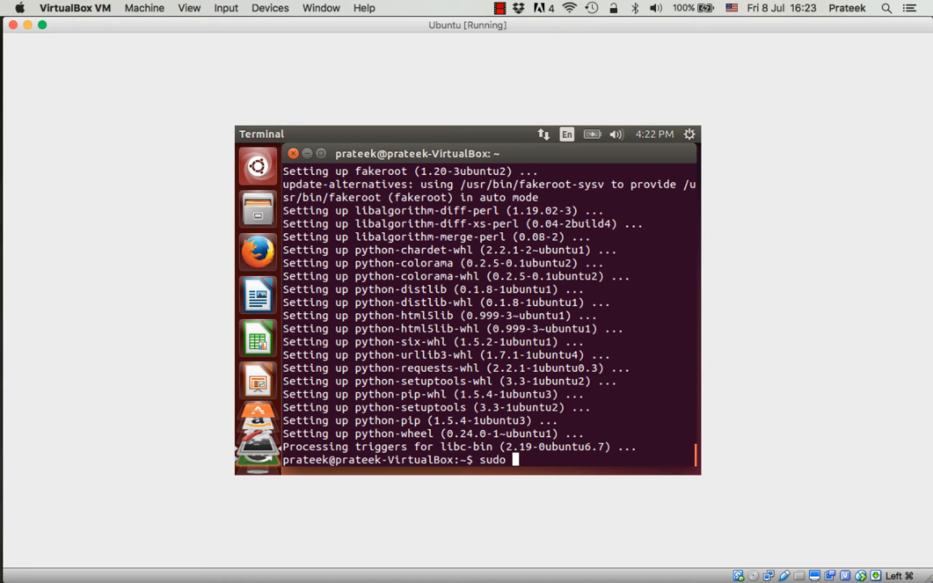
{"action": "type", "text": "pip install req"}
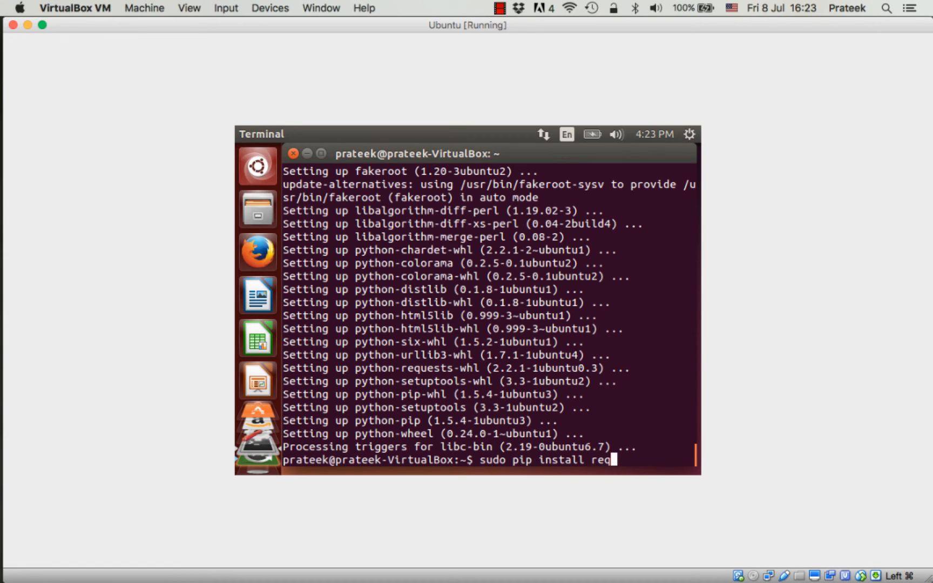
{"action": "type", "text": "uests"}
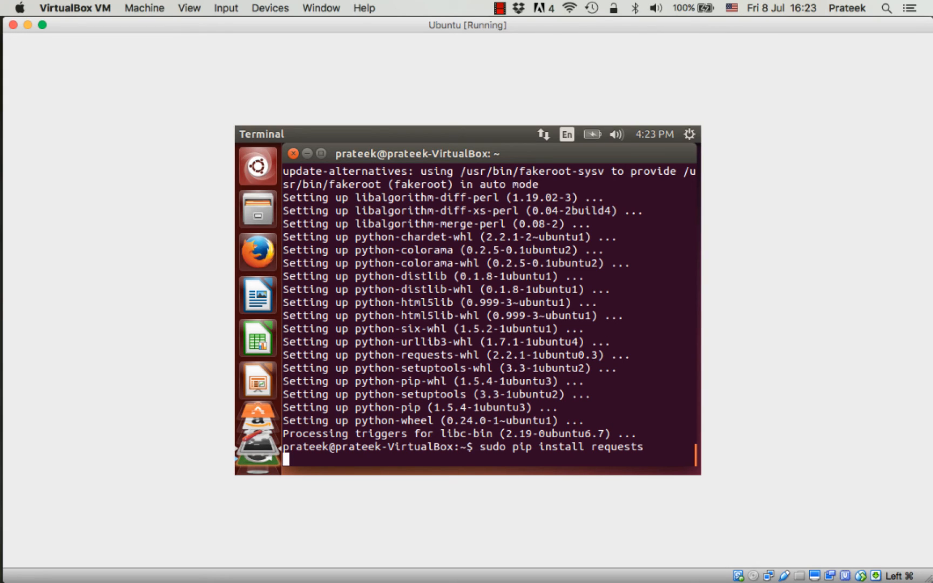
{"action": "key", "text": "Return"}
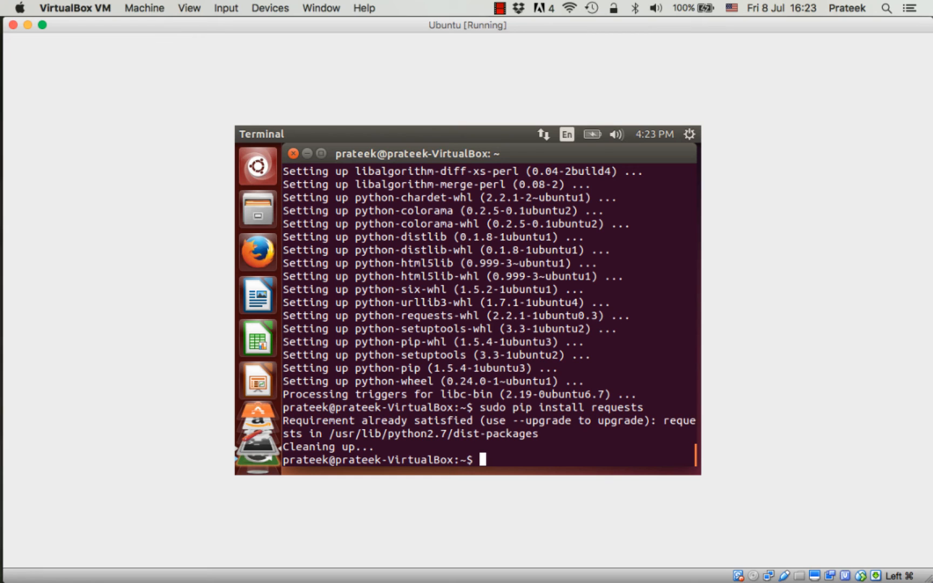
{"action": "type", "text": "python"}
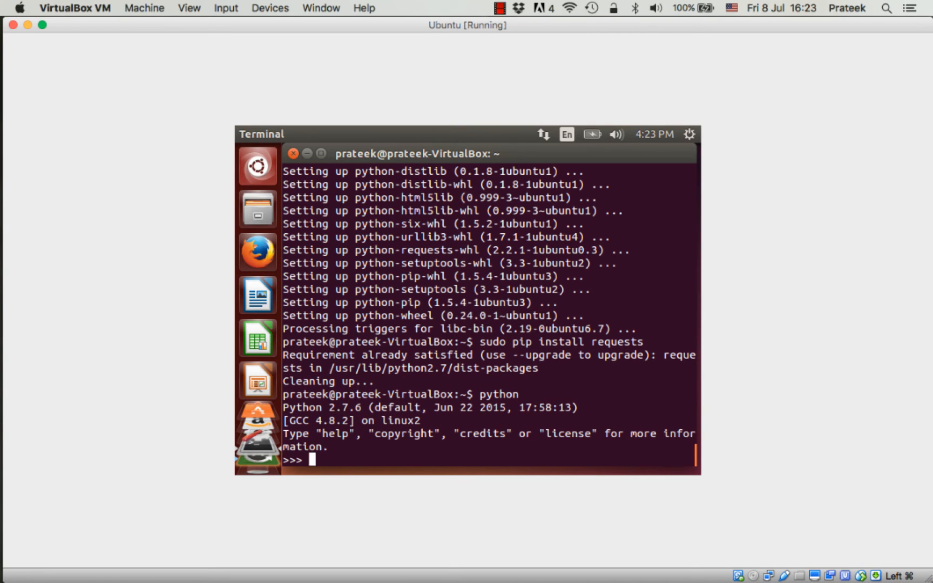
{"action": "type", "text": "import requests"}
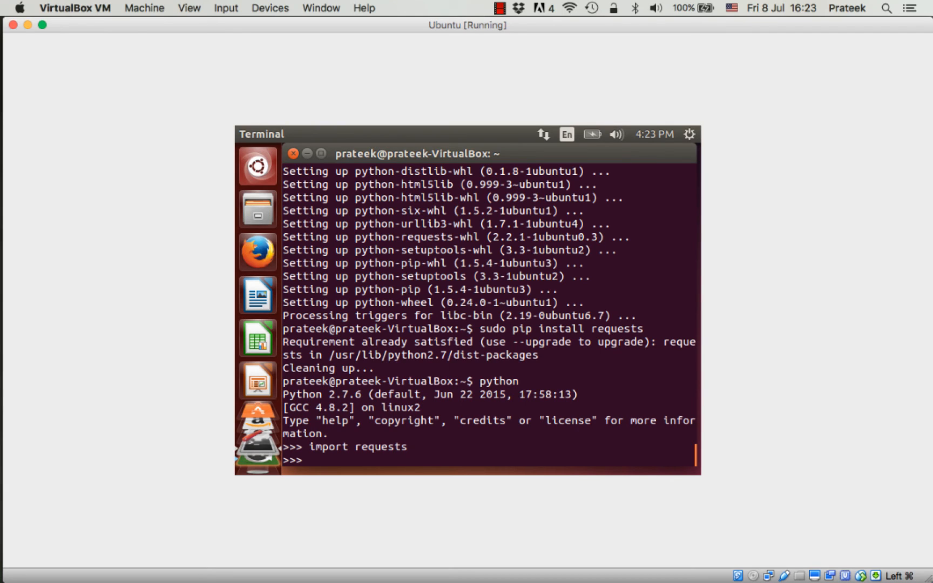
{"action": "type", "text": "response"}
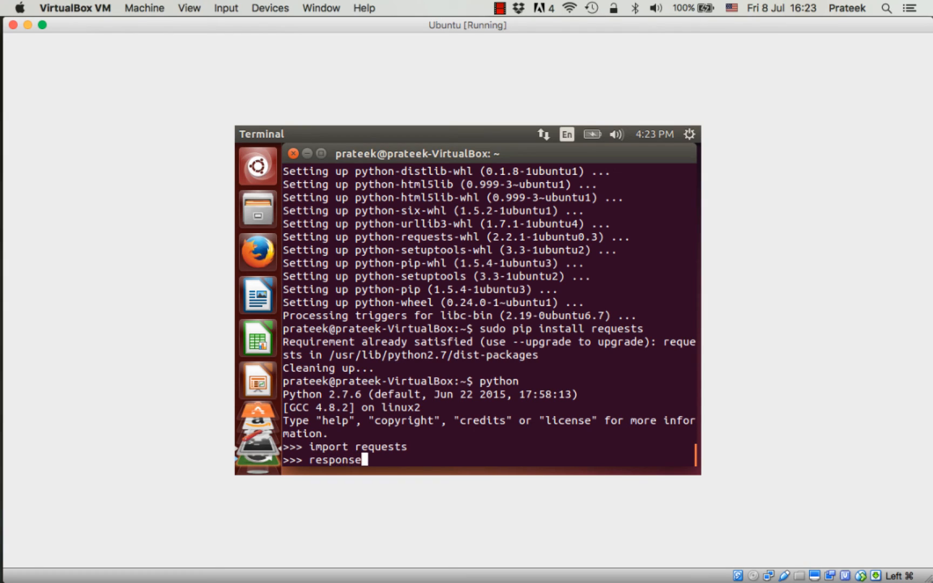
{"action": "type", "text": "= reque"}
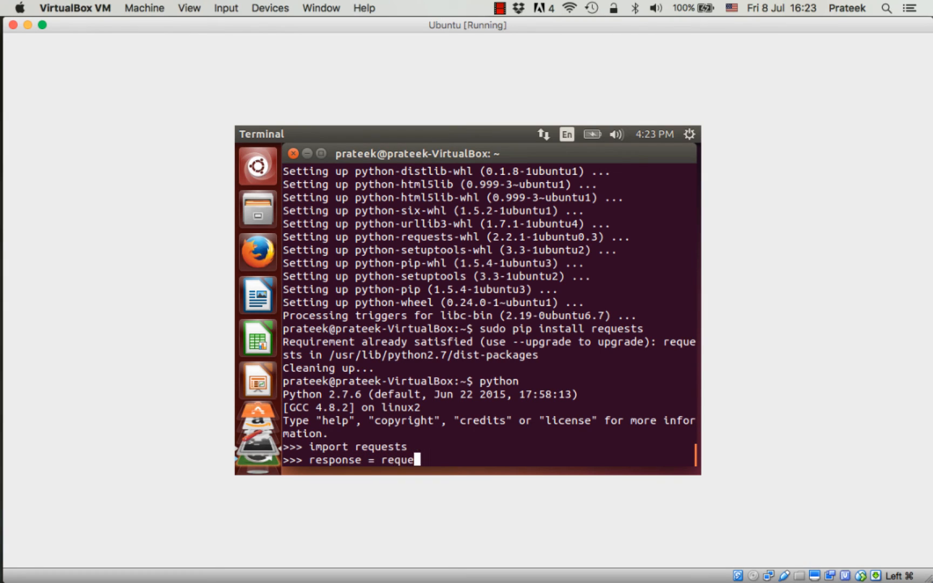
{"action": "type", "text": "sts.get"}
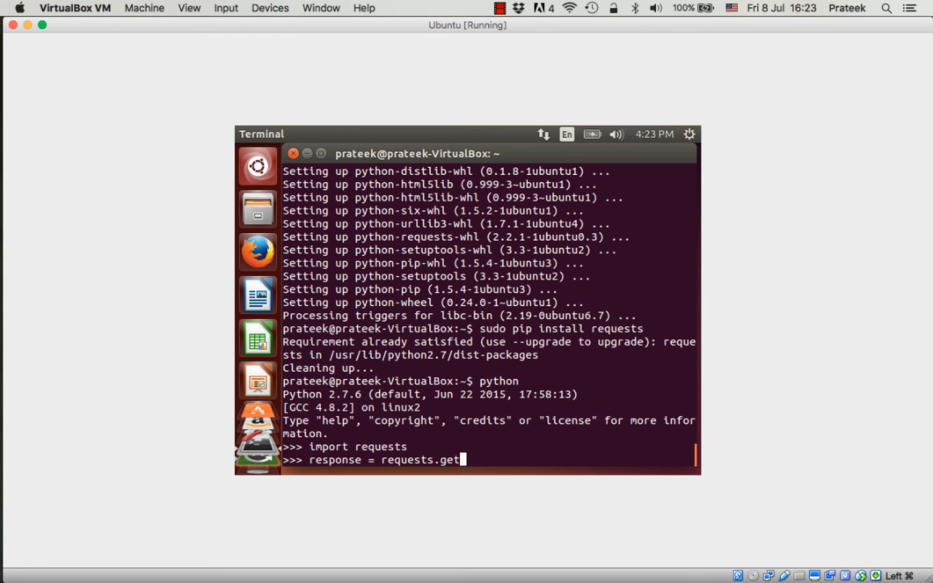
{"action": "type", "text": "()"}
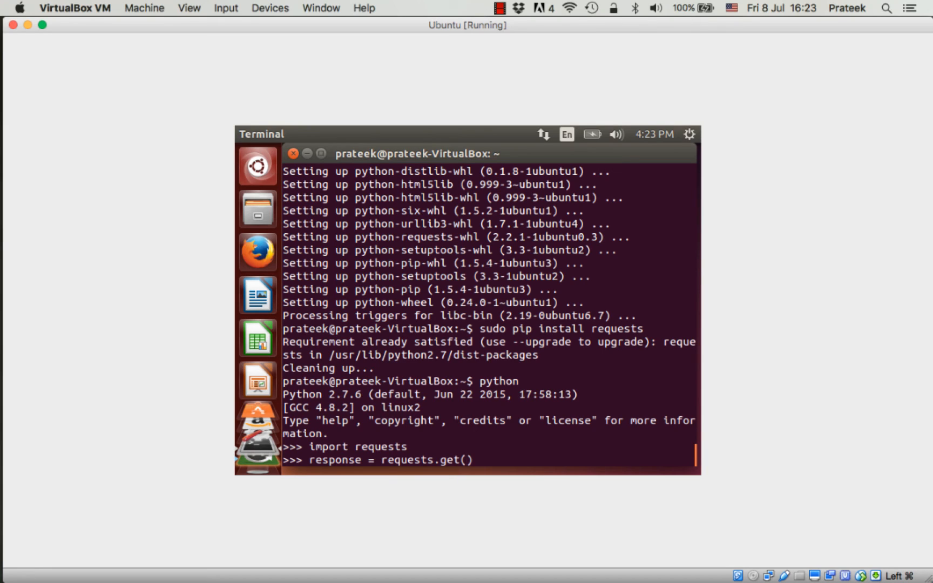
{"action": "type", "text": "'http"}
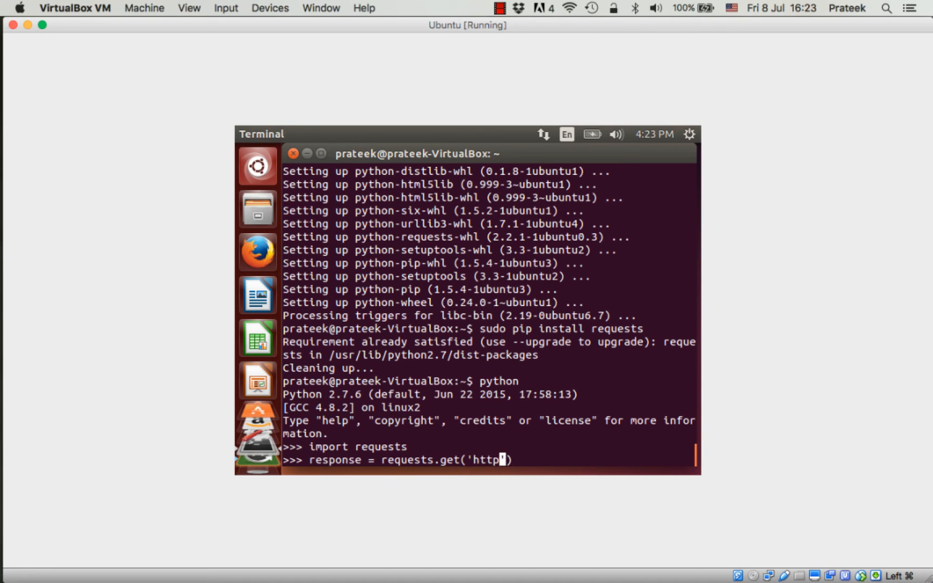
{"action": "type", "text": "://www.goo"}
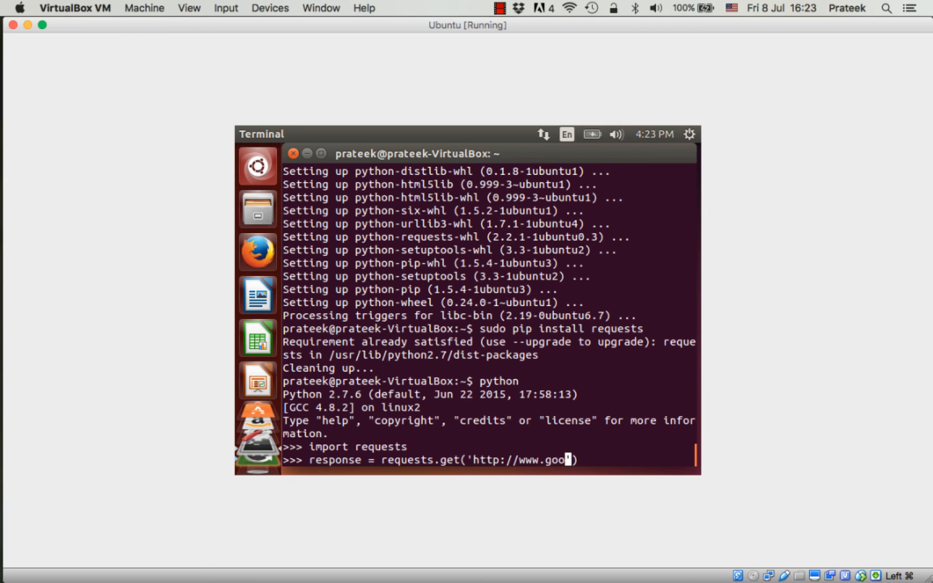
{"action": "type", "text": "gle.com')"}
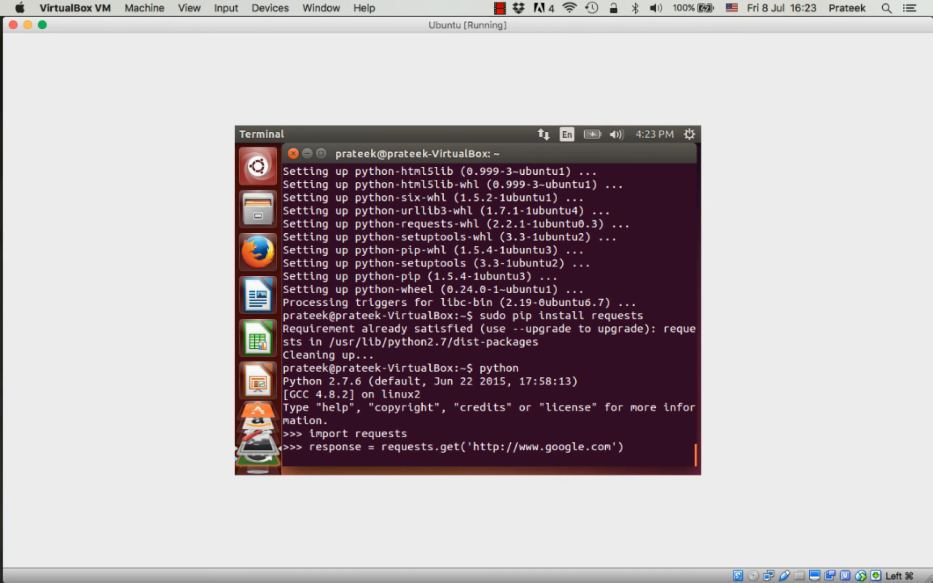
Show response (Response [200]) and response.text HTML, then exit() the Python shell.
{"action": "type", "text": "response"}
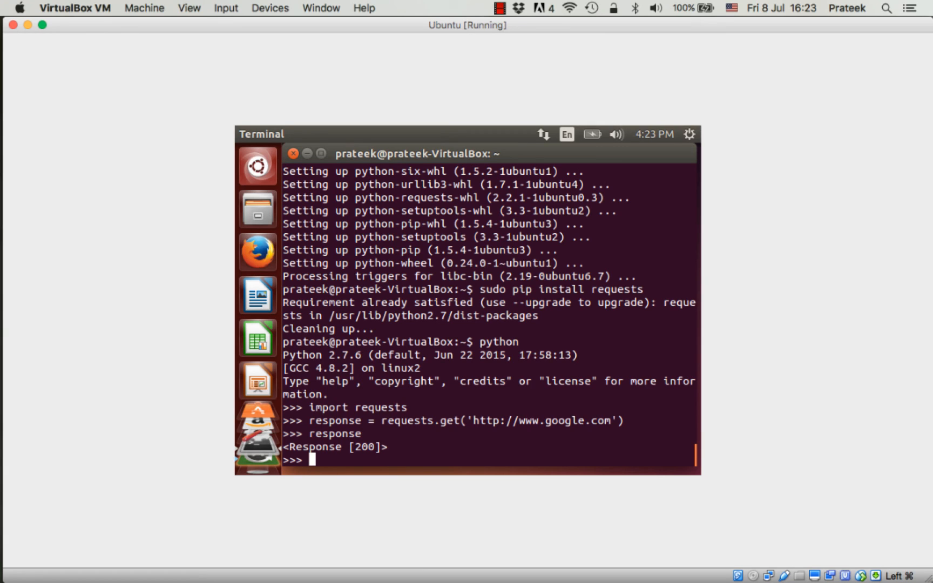
{"action": "type", "text": "response."}
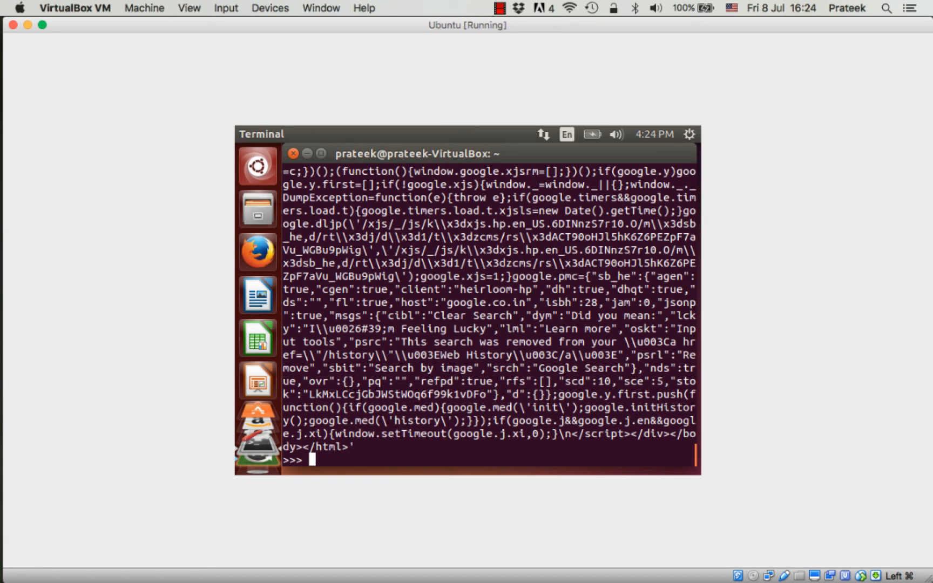
{"action": "type", "text": "e"}
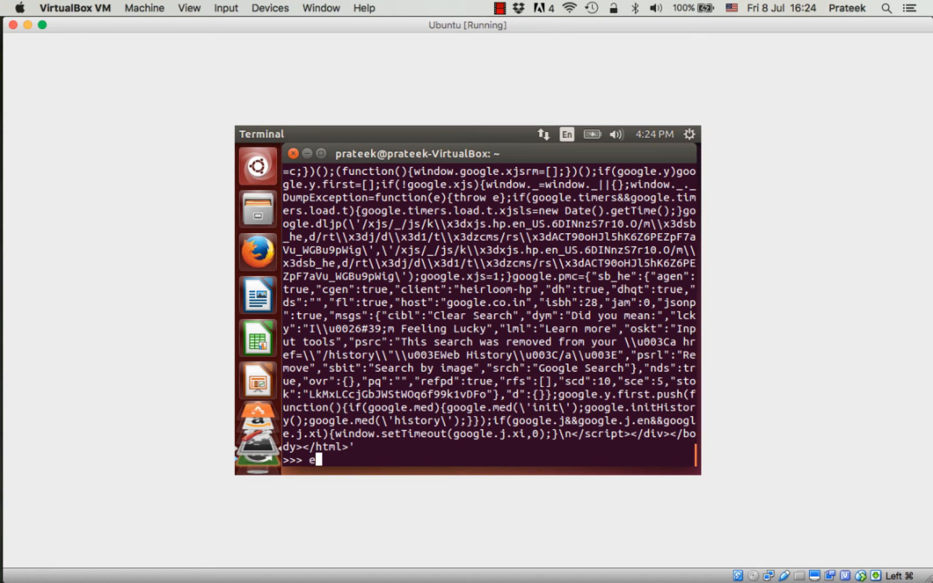
{"action": "type", "text": "xit()"}
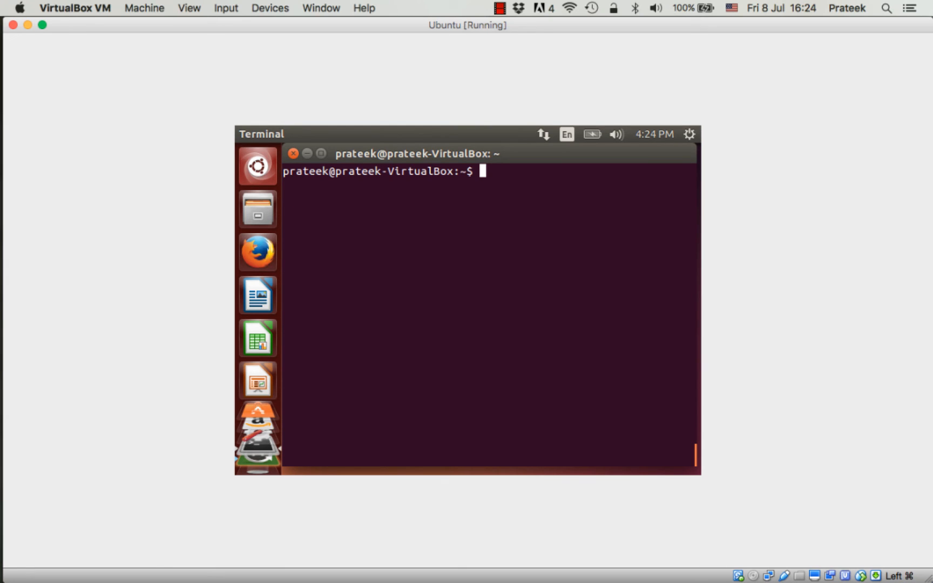
Create hello.py in vi containing print "Hello world!" and save it.
{"action": "type", "text": "vi"}
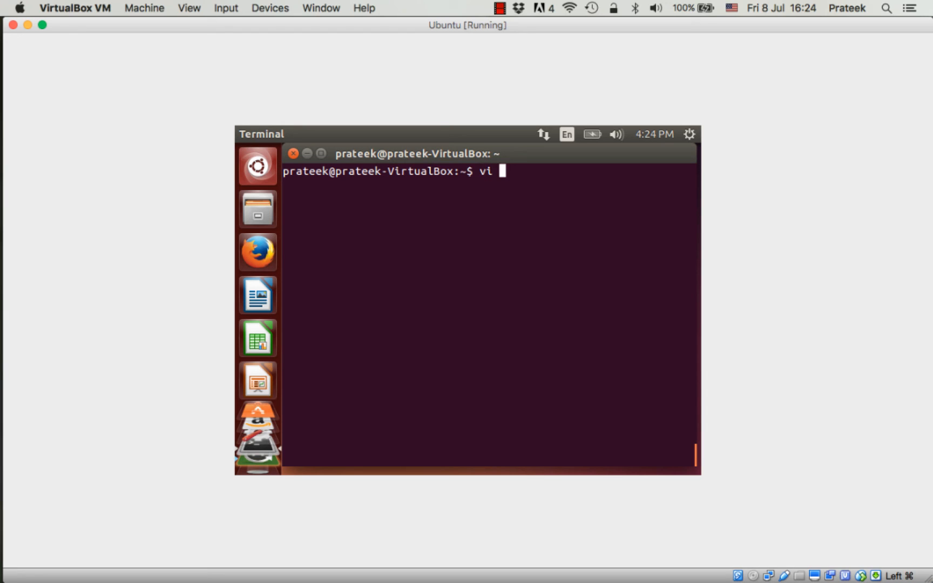
{"action": "type", "text": "h"}
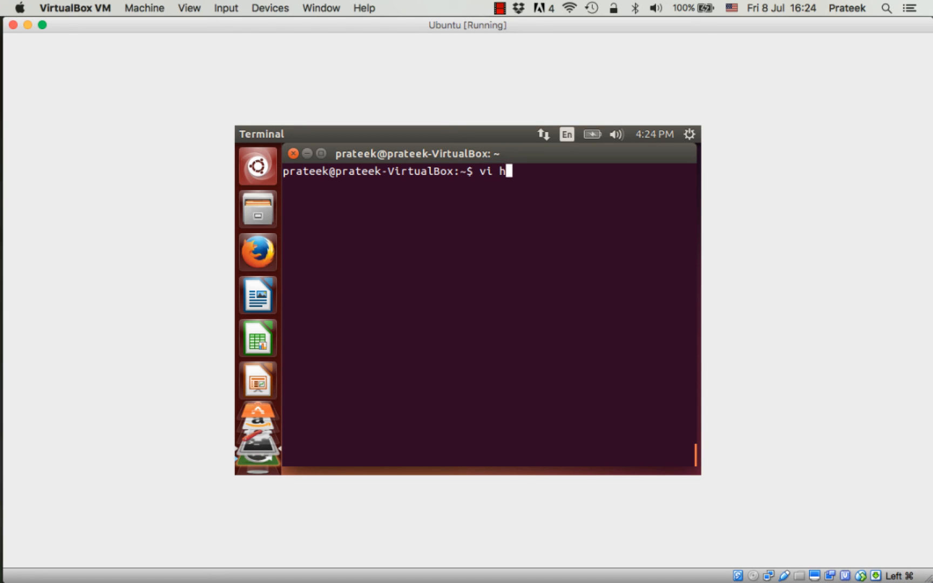
{"action": "type", "text": "ello"}
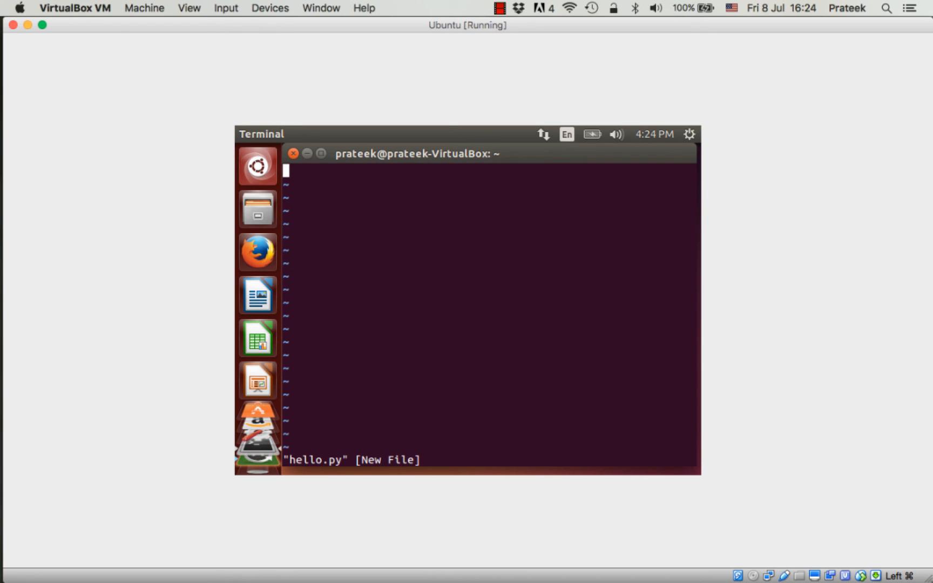
{"action": "type", "text": "p"}
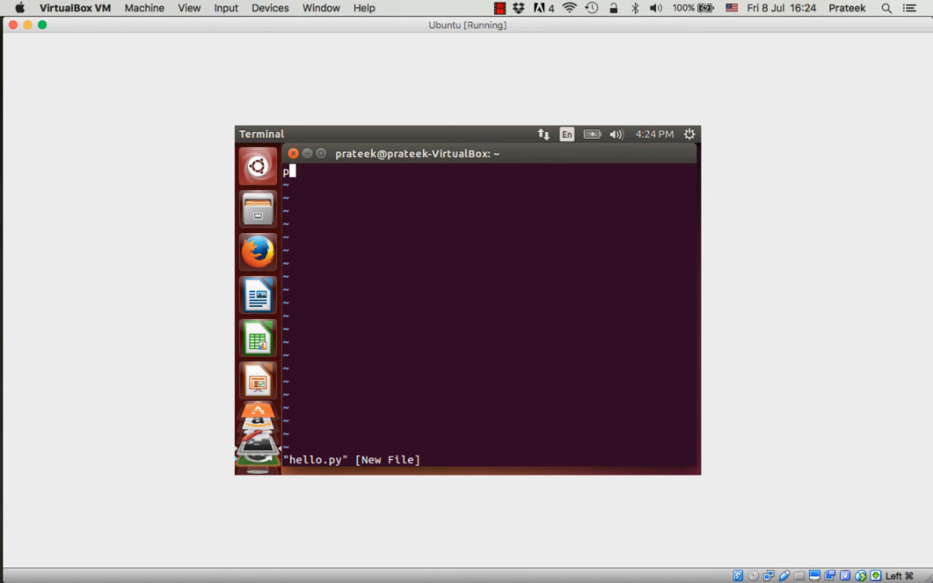
{"action": "type", "text": "print \"Hell"}
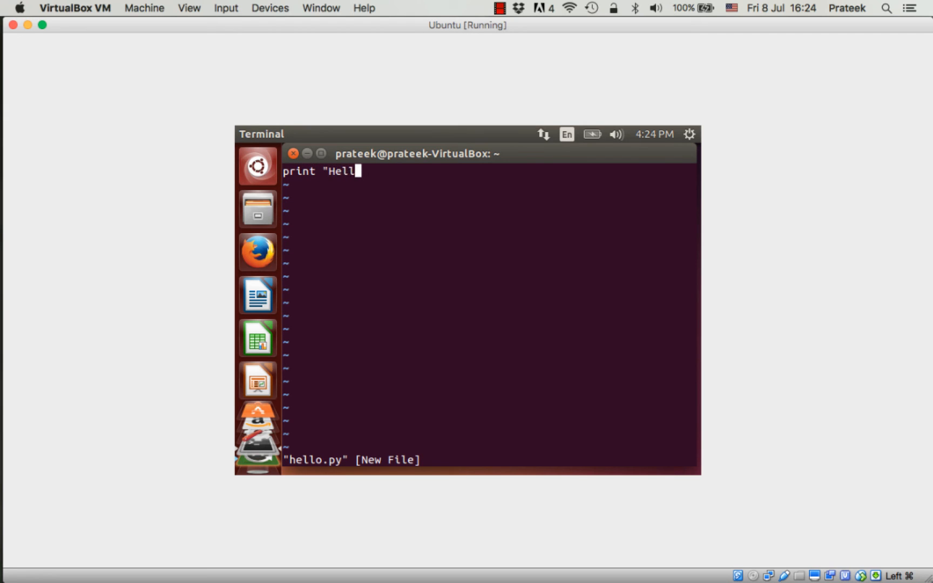
{"action": "type", "text": "o world!\""}
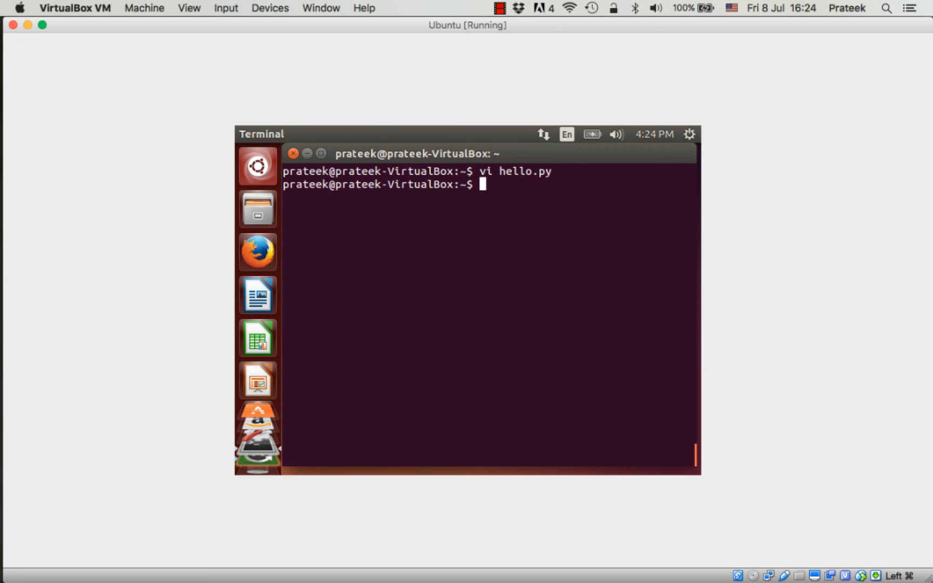
Run the script with 'python hello.py'.
{"action": "type", "text": "python h"}
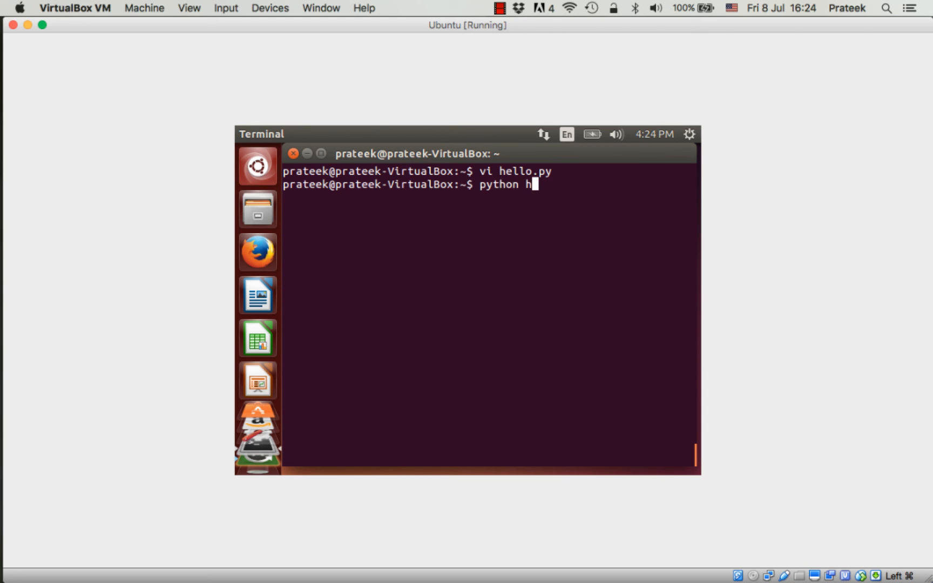
{"action": "type", "text": "ello.py"}
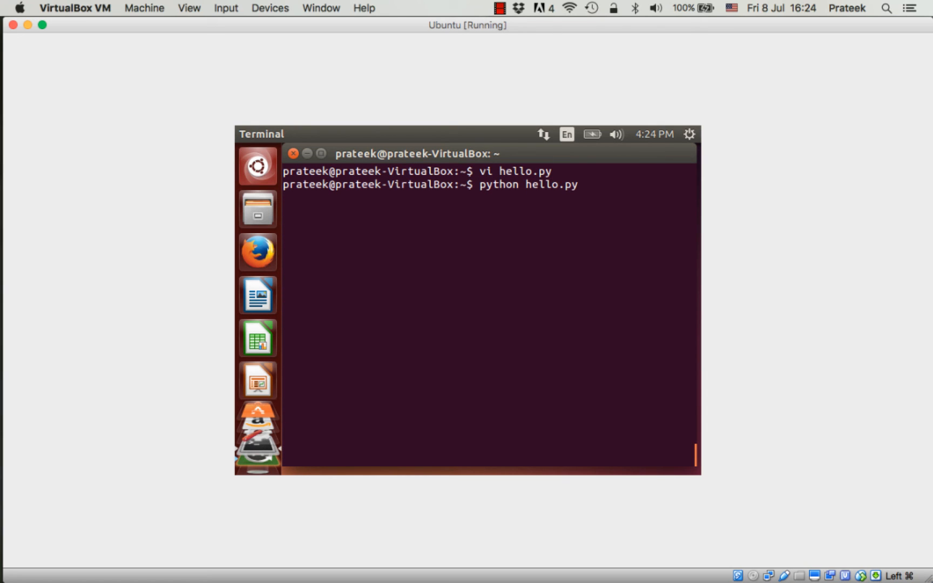